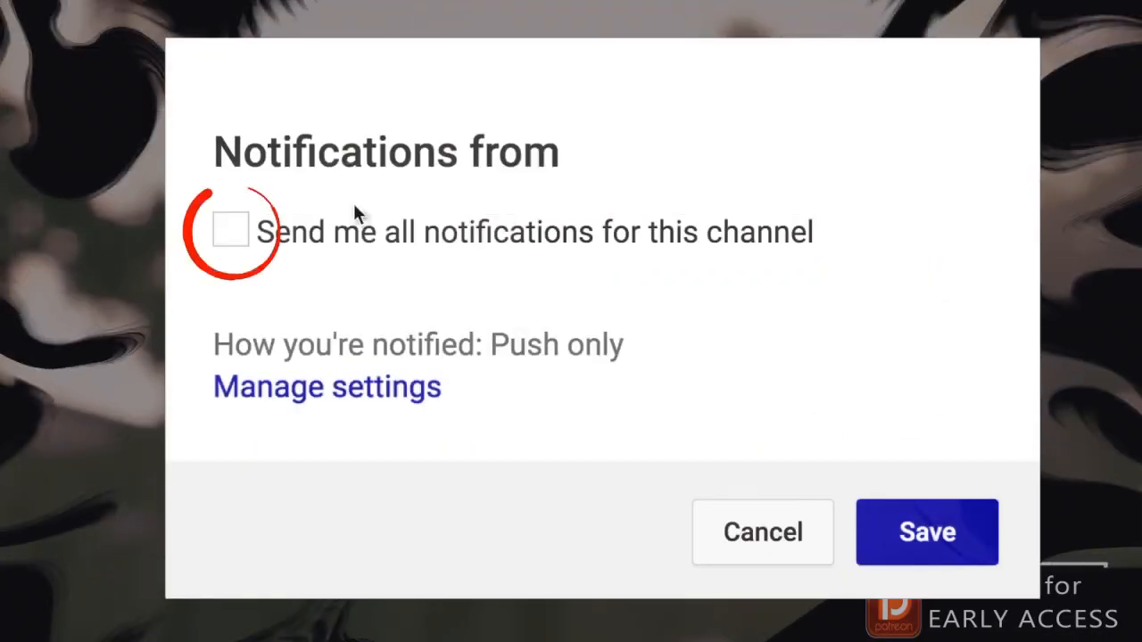
- Enable 'Send me all notifications for this channel' and save the preference
{"action": "left_click", "coordinate": [230, 231]}
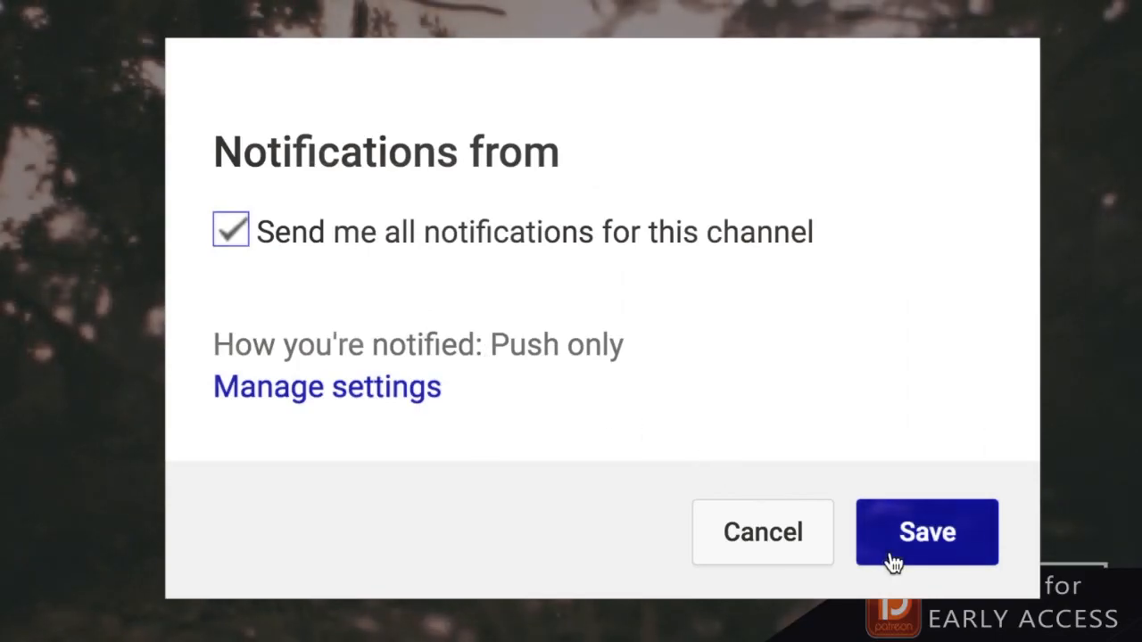
{"action": "left_click", "coordinate": [926, 532]}
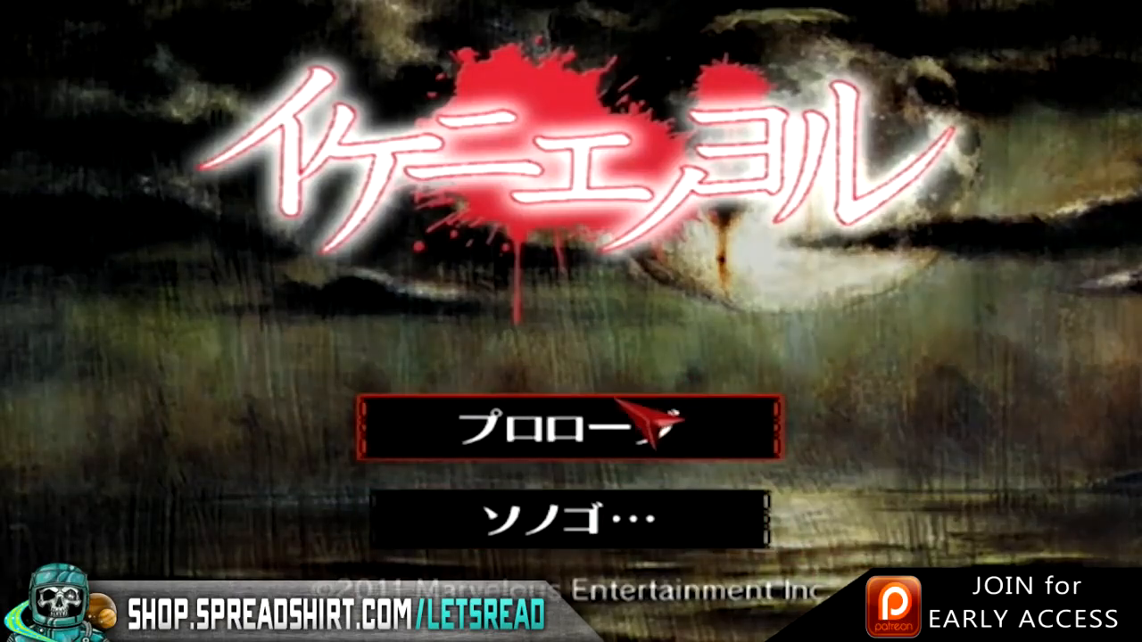
- Choose Prologue on the game's title screen, reaching the kana name-entry screen
{"action": "left_click", "coordinate": [563, 430]}
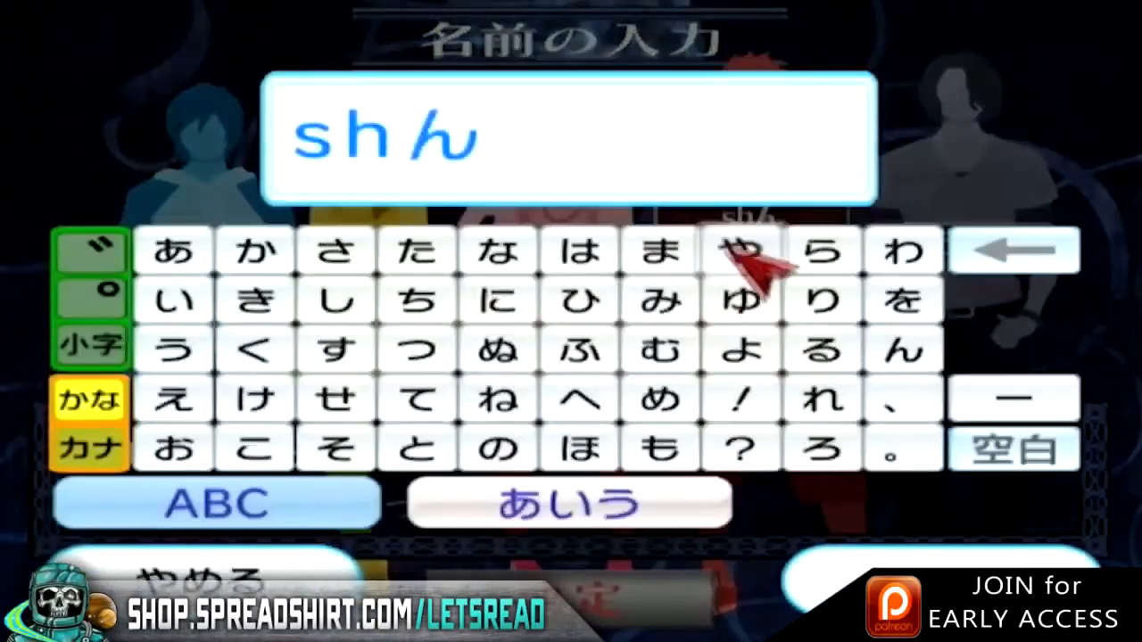
{"action": "left_click", "coordinate": [1014, 250]}
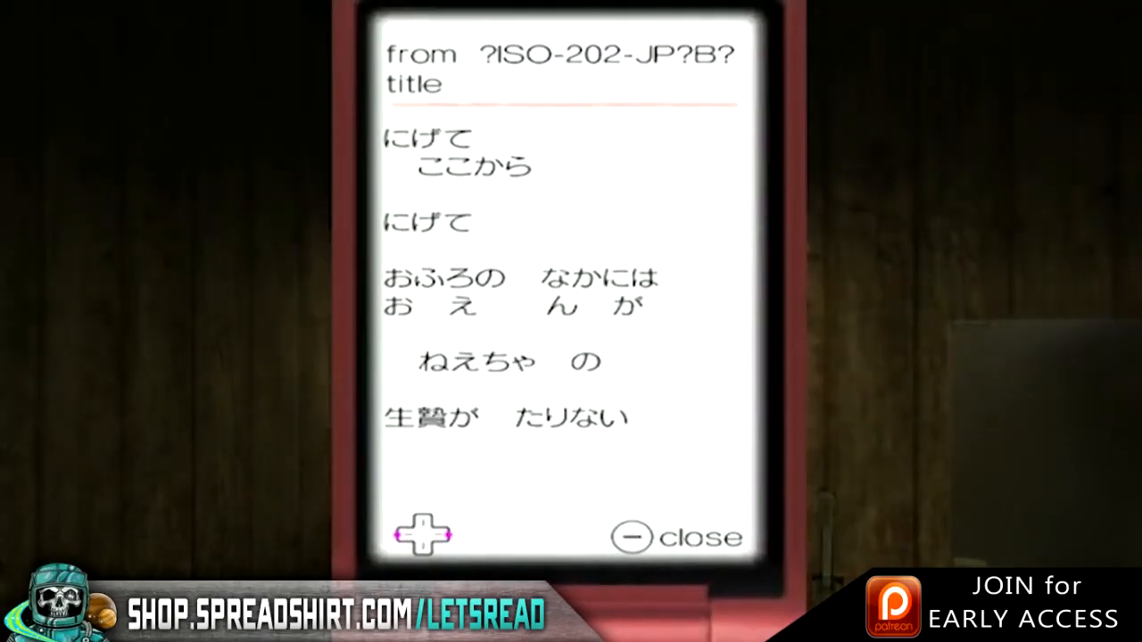
{"action": "left_click", "coordinate": [680, 535]}
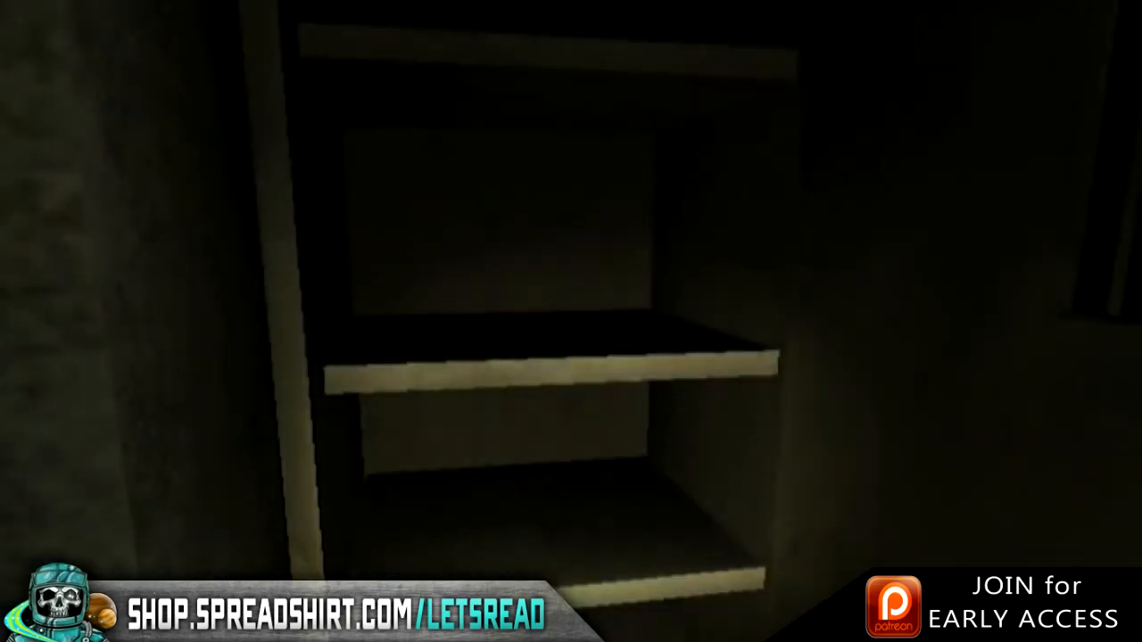
{"action": "mouse_move", "coordinate": [885, 217]}
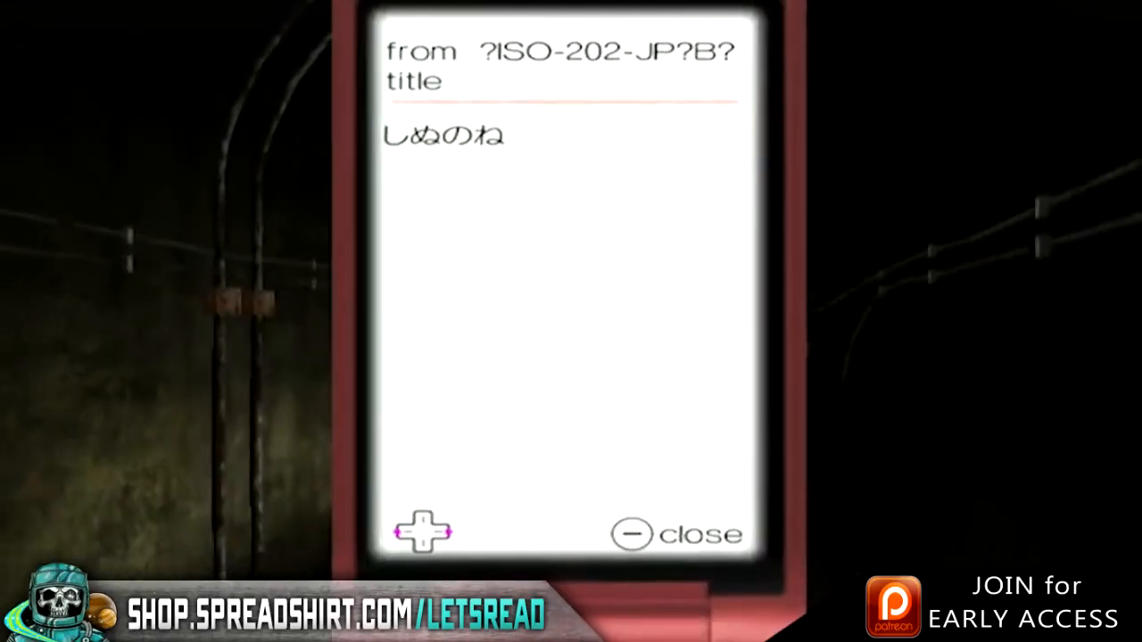
{"action": "left_click", "coordinate": [678, 535]}
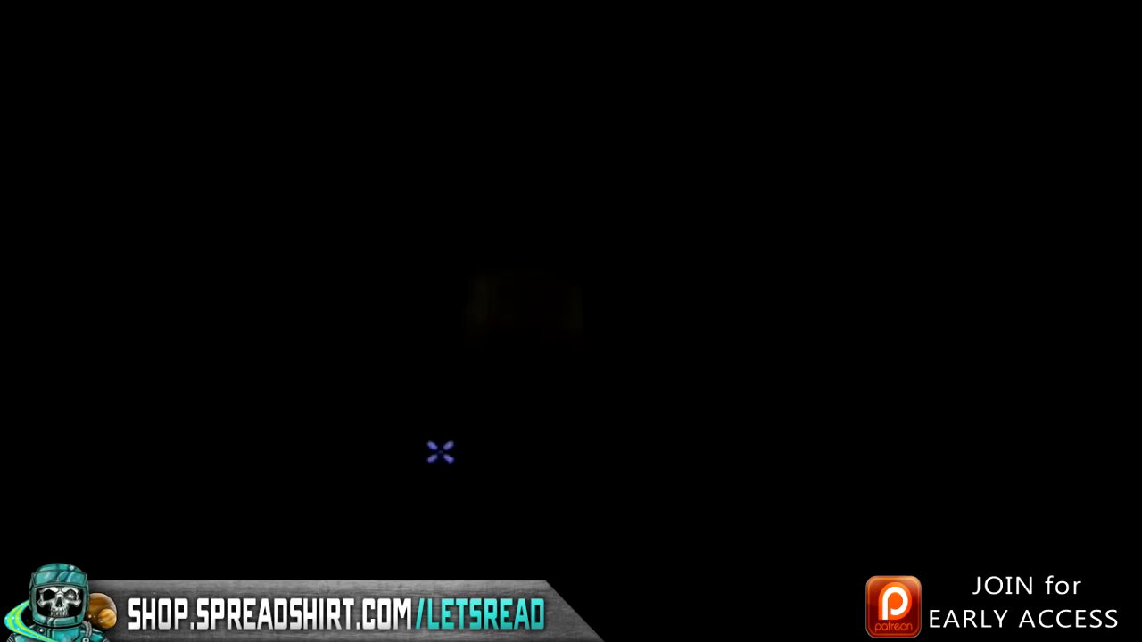
{"action": "mouse_move", "coordinate": [606, 436]}
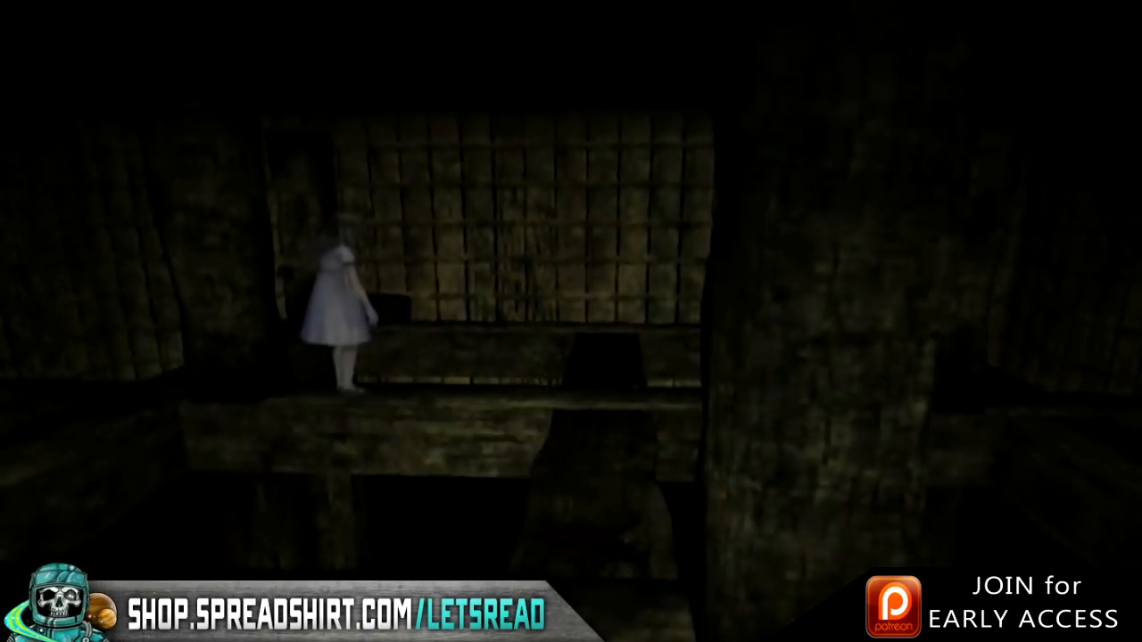
{"action": "key", "text": "w"}
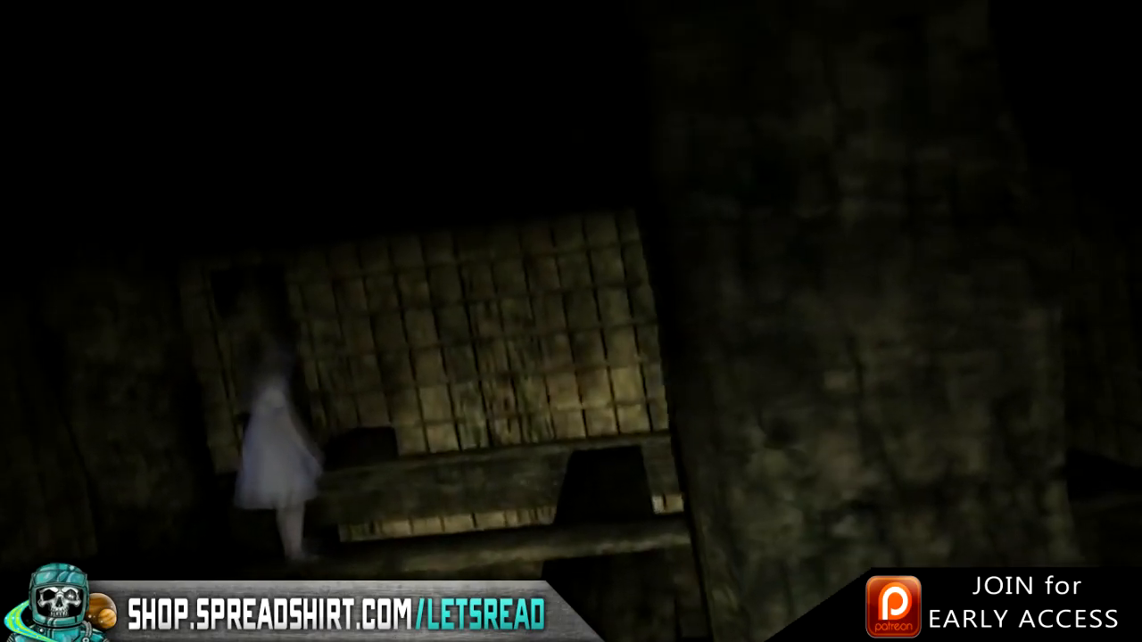